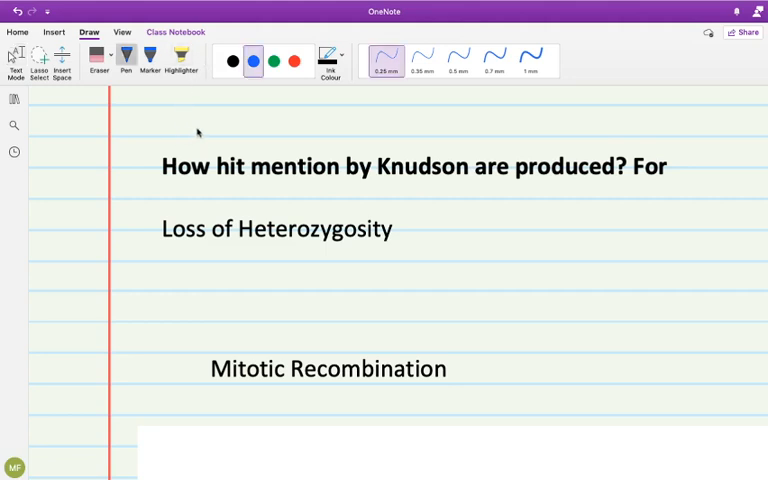
{"action": "mouse_move", "coordinate": [364, 192]}
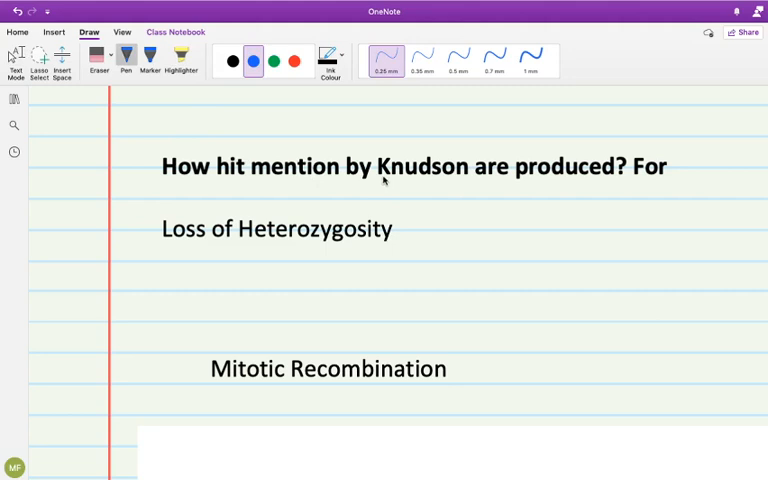
Underline 'Knudson' in blue ink and number the first hit with '1' beneath the question.
{"action": "left_click_drag", "start_coordinate": [380, 180], "coordinate": [430, 180]}
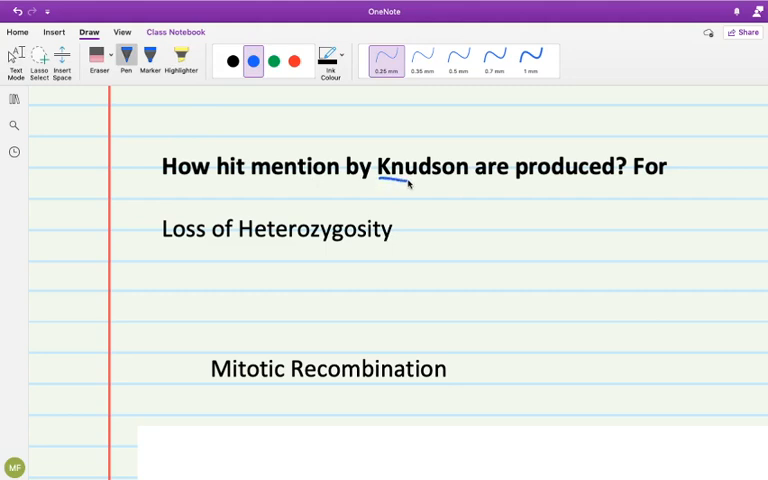
{"action": "left_click_drag", "start_coordinate": [380, 184], "coordinate": [464, 184]}
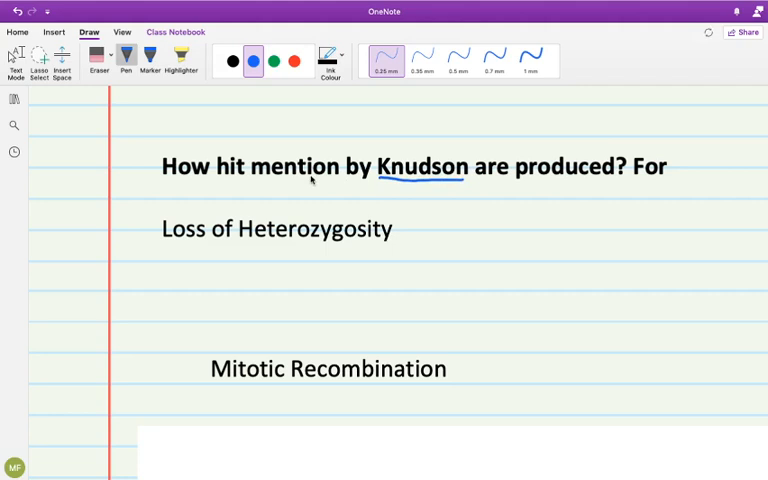
{"action": "mouse_move", "coordinate": [218, 178]}
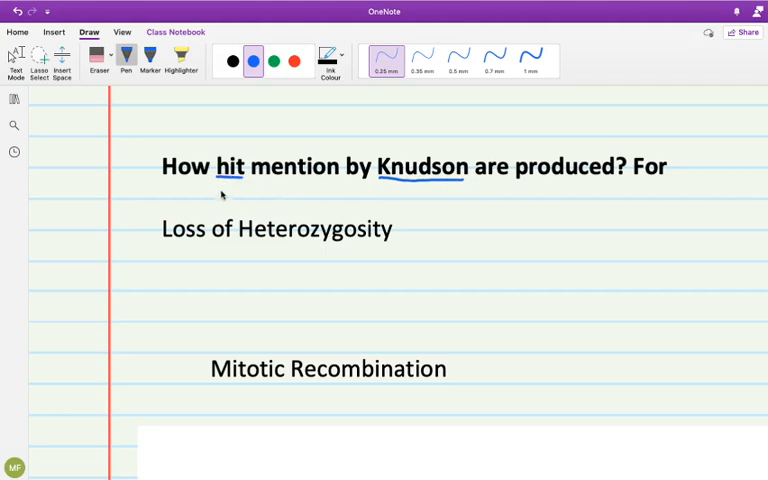
{"action": "mouse_move", "coordinate": [220, 192]}
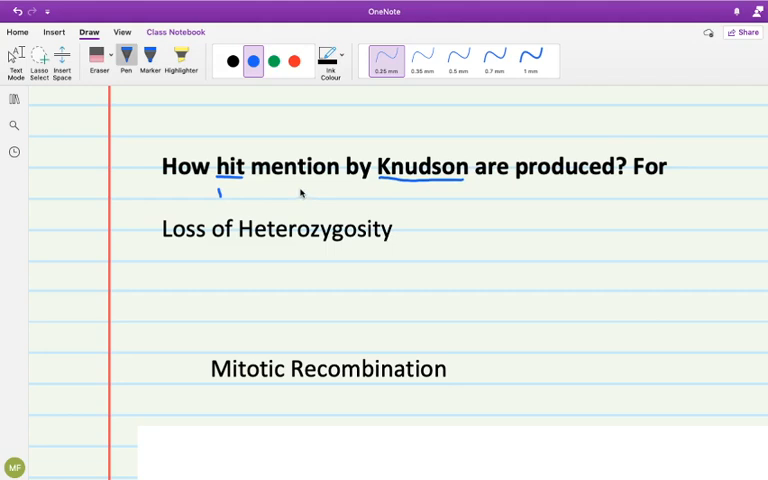
{"action": "left_click_drag", "start_coordinate": [300, 188], "coordinate": [302, 198]}
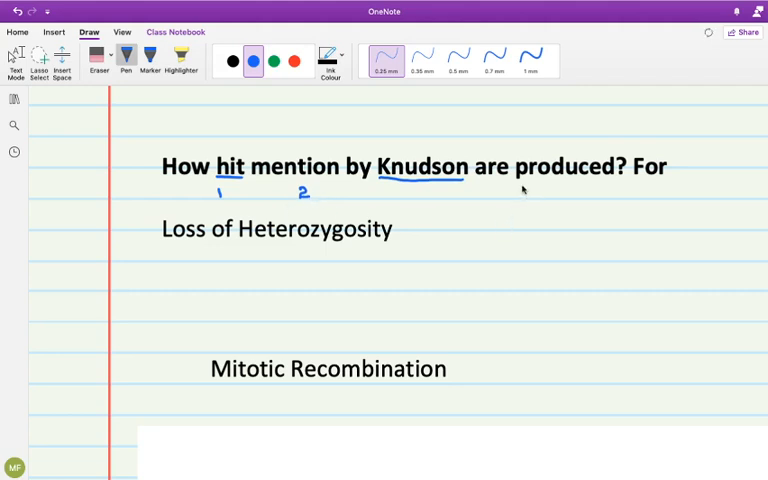
Handwrite the bracketed note '(mutation) gene' above 'are produced'.
{"action": "left_click_drag", "start_coordinate": [516, 190], "coordinate": [536, 200]}
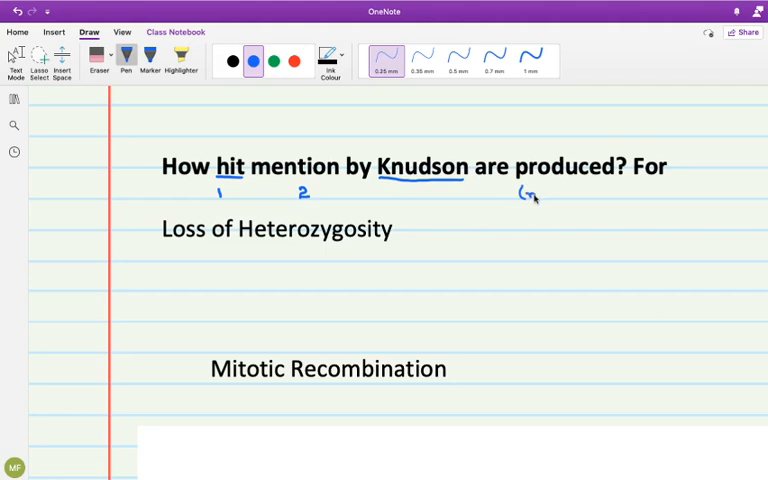
{"action": "left_click_drag", "start_coordinate": [524, 192], "coordinate": [548, 192]}
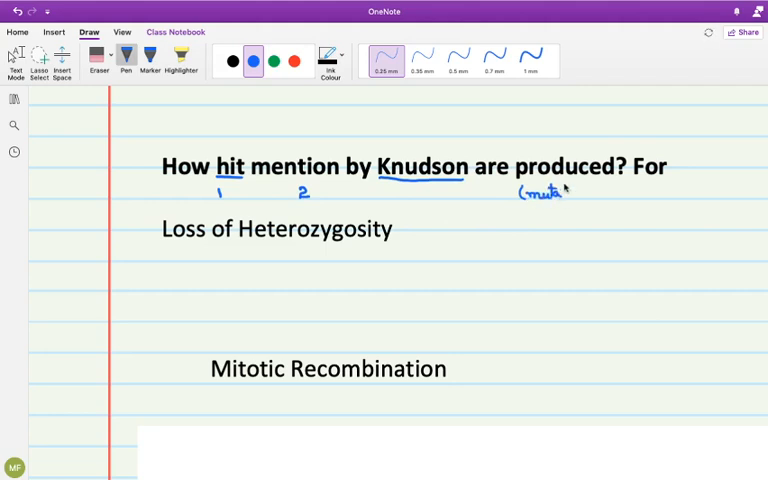
{"action": "left_click_drag", "start_coordinate": [556, 192], "coordinate": [580, 196]}
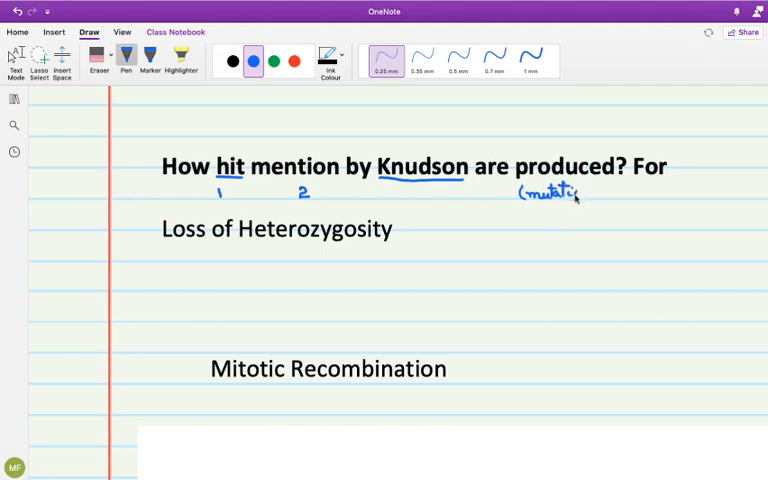
{"action": "left_click_drag", "start_coordinate": [576, 196], "coordinate": [600, 196]}
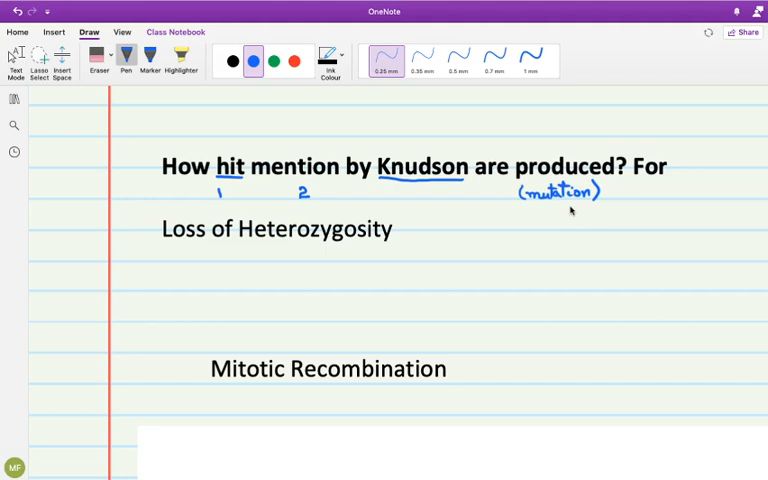
{"action": "left_click_drag", "start_coordinate": [540, 210], "coordinate": [538, 224]}
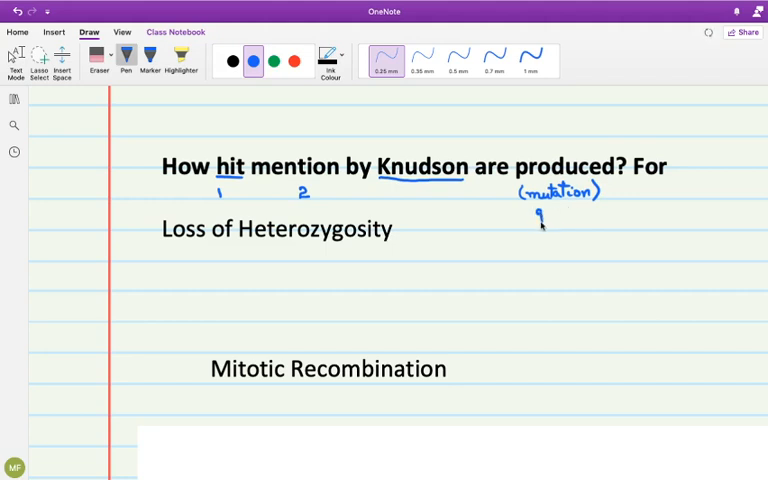
{"action": "left_click_drag", "start_coordinate": [536, 216], "coordinate": [564, 220]}
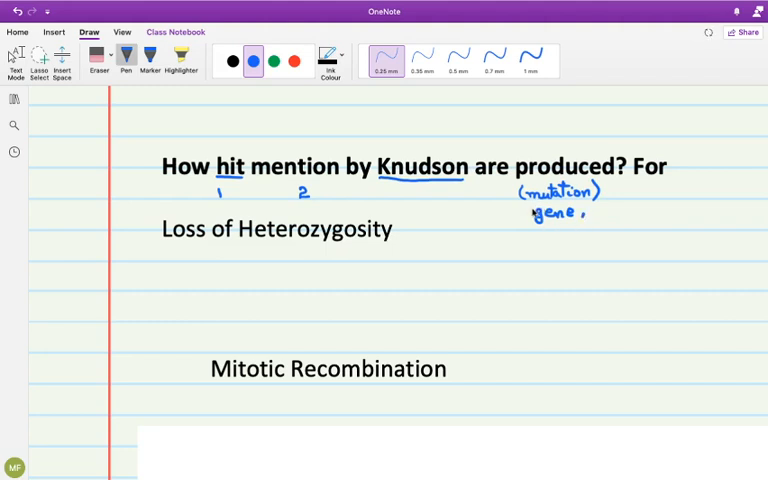
{"action": "mouse_move", "coordinate": [524, 216]}
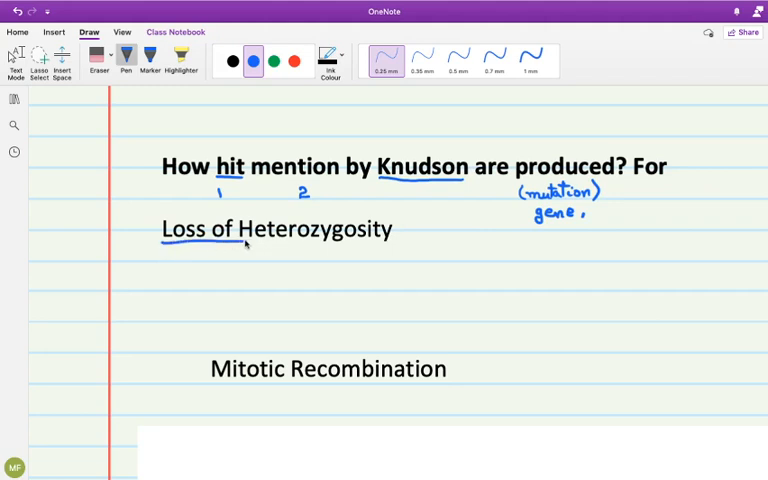
Underline 'Loss of Heterozygosity' in ink and add a typed 'LOH' note beneath it.
{"action": "left_click_drag", "start_coordinate": [160, 244], "coordinate": [392, 244]}
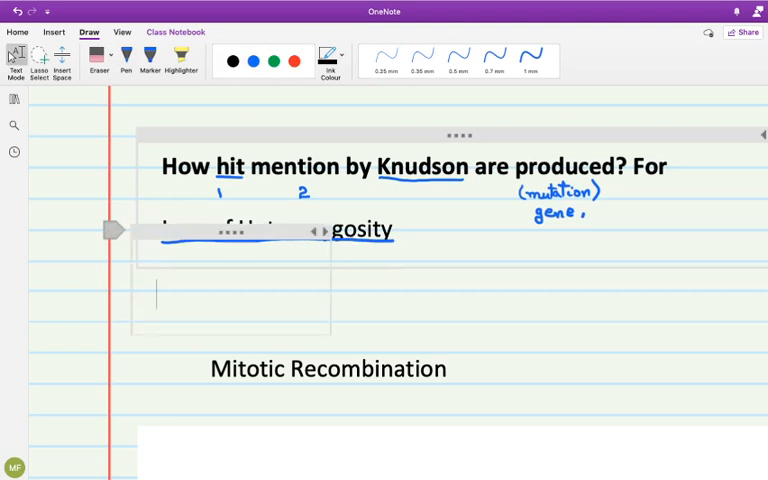
{"action": "type", "text": "LOH"}
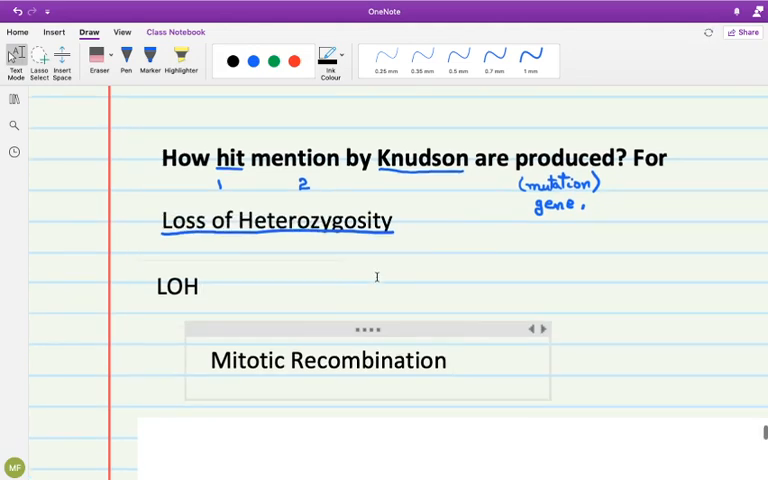
Handwrite 'Rb+/-' under the heterozygosity label and mark the Rb alleles on the Mitotic Recombination diagram.
{"action": "scroll", "scroll_direction": "down", "scroll_amount": 3}
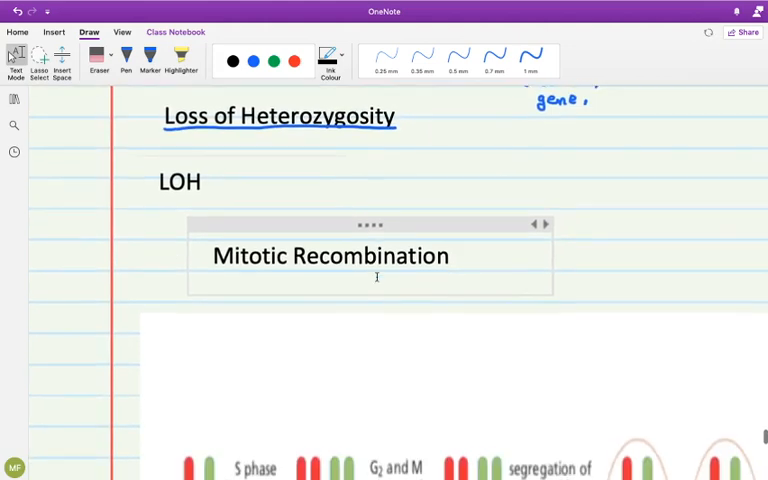
{"action": "scroll", "scroll_direction": "down", "scroll_amount": 3}
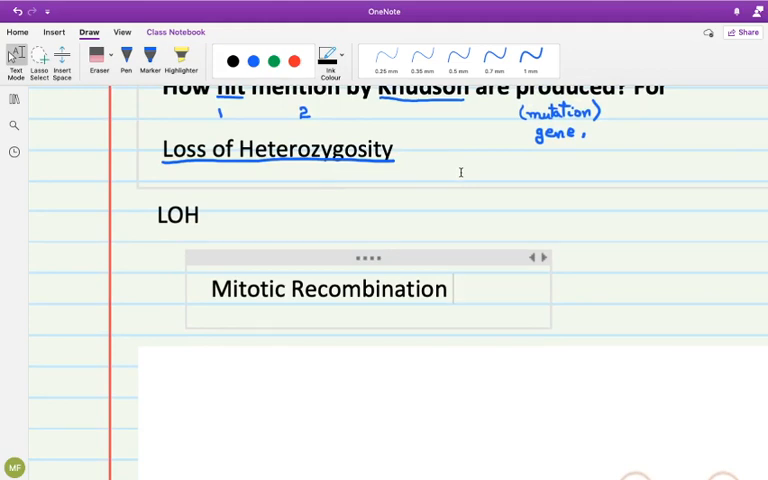
{"action": "scroll", "scroll_direction": "down", "scroll_amount": 3}
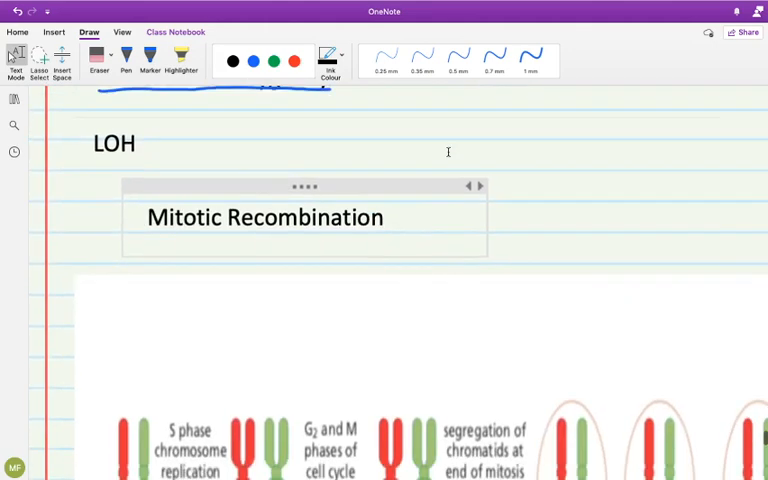
{"action": "scroll", "scroll_direction": "down", "scroll_amount": 3}
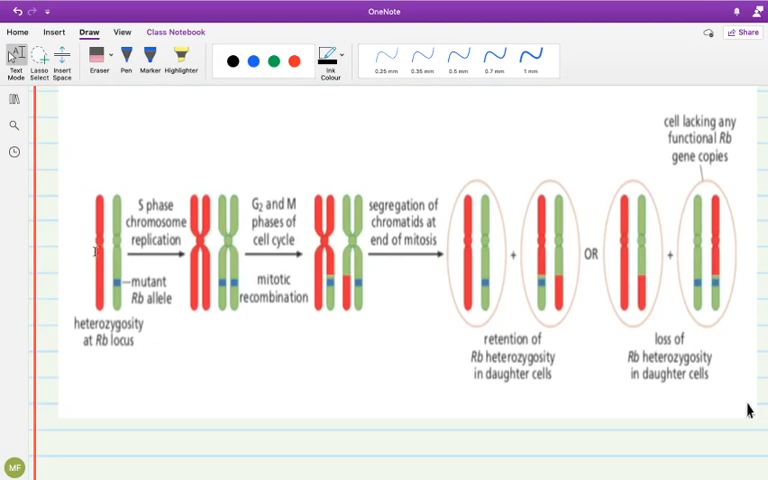
{"action": "mouse_move", "coordinate": [338, 438]}
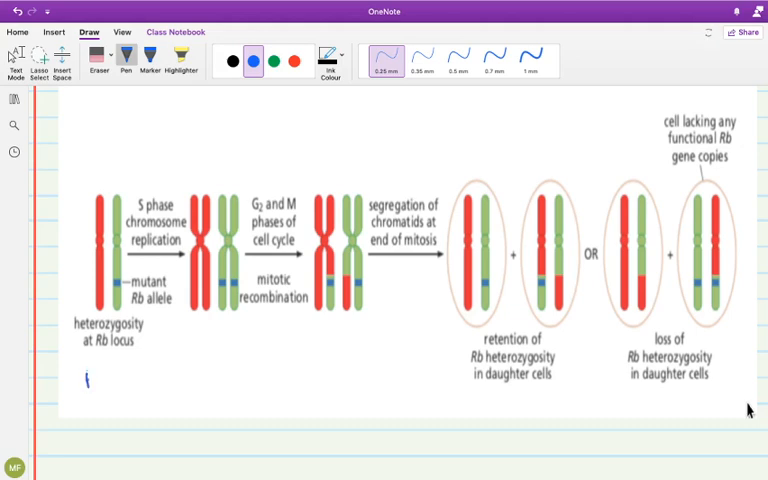
{"action": "left_click_drag", "start_coordinate": [84, 378], "coordinate": [100, 382]}
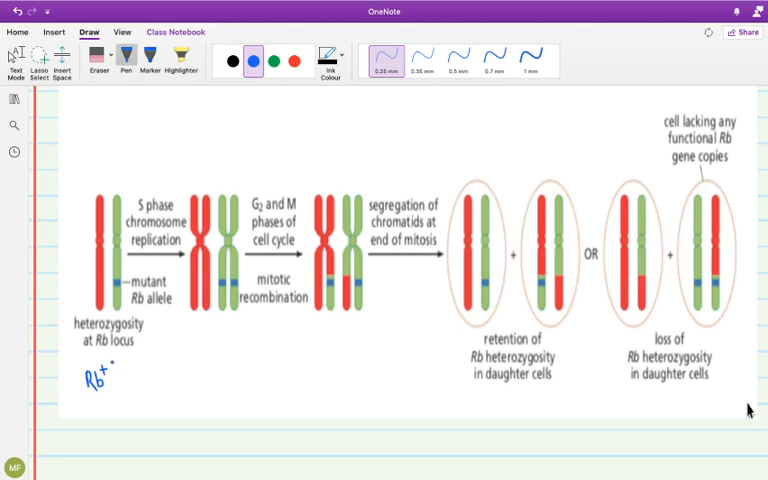
{"action": "left_click_drag", "start_coordinate": [112, 368], "coordinate": [124, 378]}
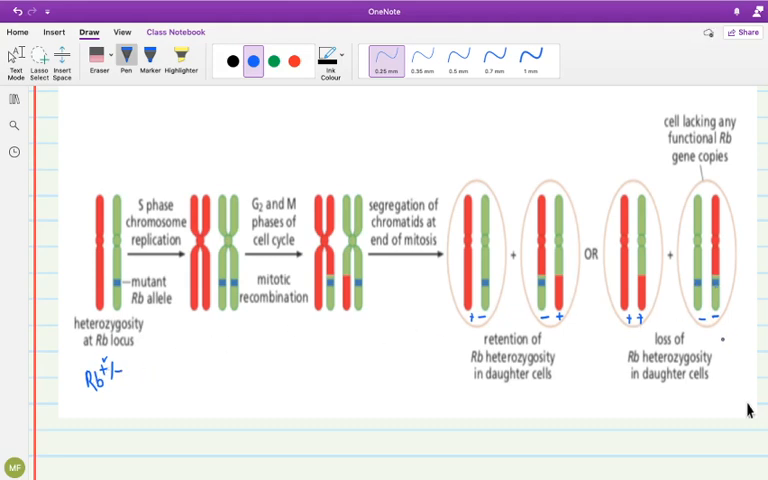
Write 'Rb-/-' beside the last daughter cell, then bring the Gene Conversion diagram into view.
{"action": "left_click_drag", "start_coordinate": [718, 336], "coordinate": [728, 348]}
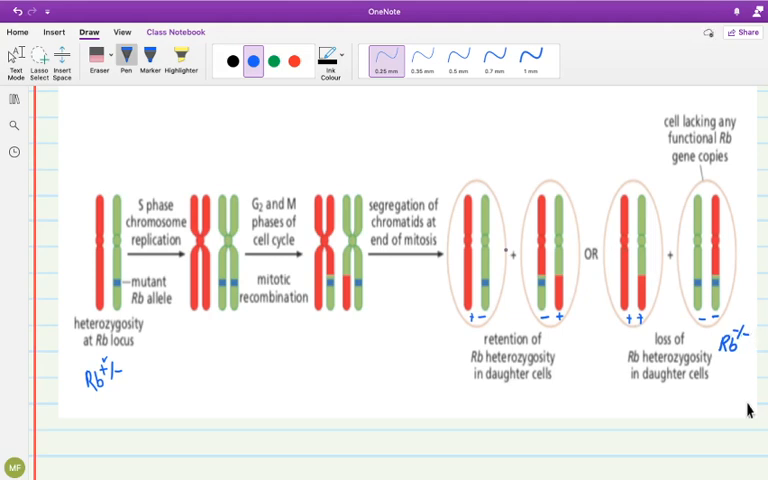
{"action": "left_click_drag", "start_coordinate": [476, 160], "coordinate": [540, 164]}
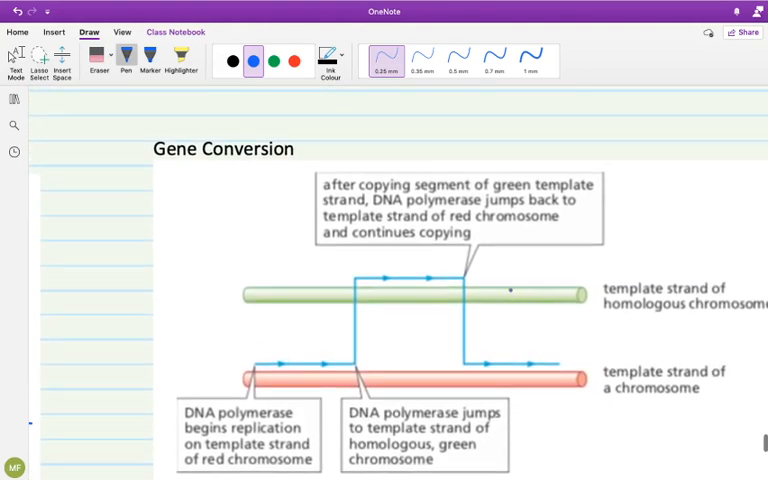
{"action": "scroll", "scroll_direction": "down", "scroll_amount": 3}
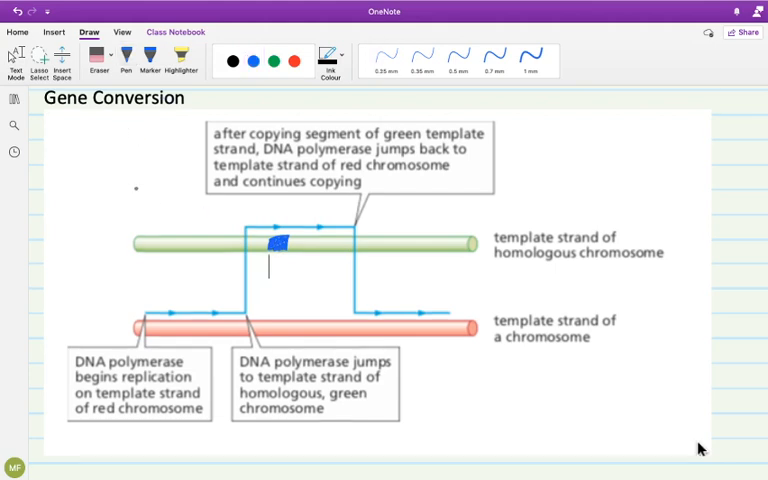
Bring the Hemizygosity diagram onto the screen.
{"action": "left_click", "coordinate": [258, 60]}
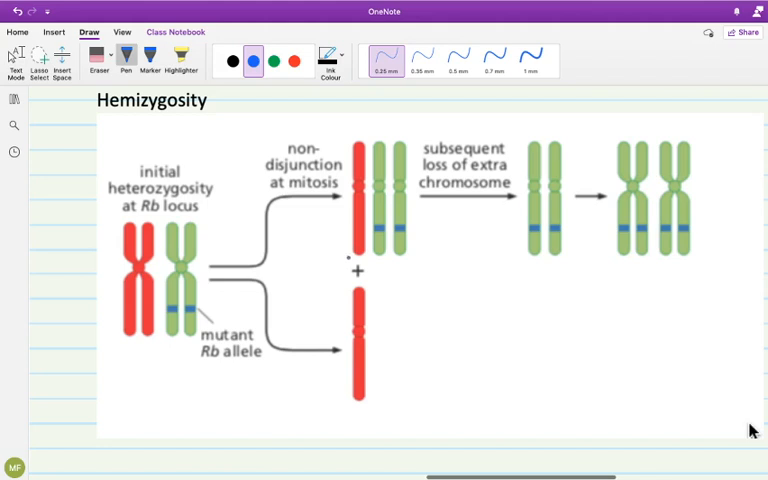
Handwrite 'Rb+/-' under the initial chromosomes and circle the 'Rb-/-' label after chromosome loss.
{"action": "left_click_drag", "start_coordinate": [358, 290], "coordinate": [378, 284]}
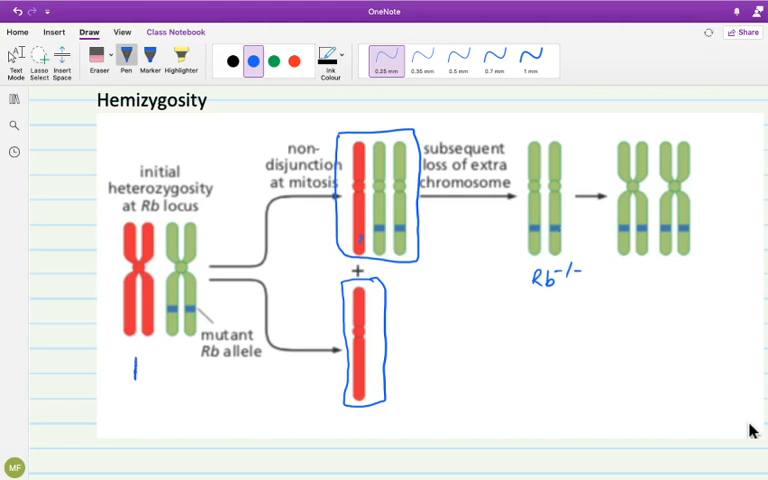
{"action": "type", "text": "Rb+/-"}
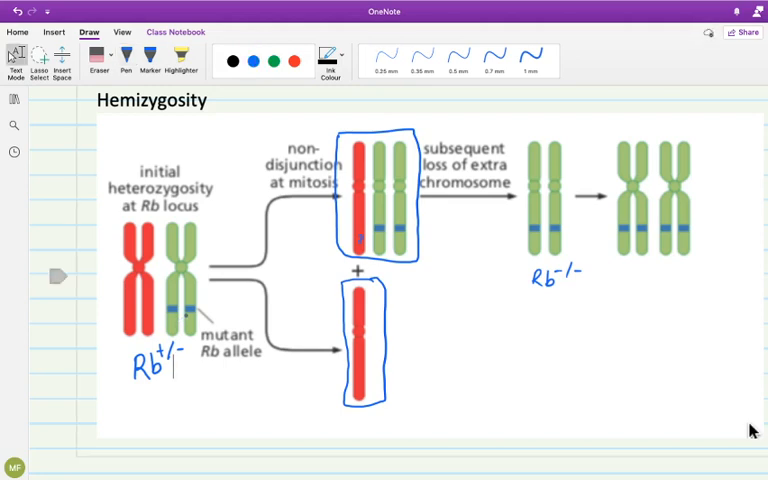
{"action": "left_click", "coordinate": [256, 60]}
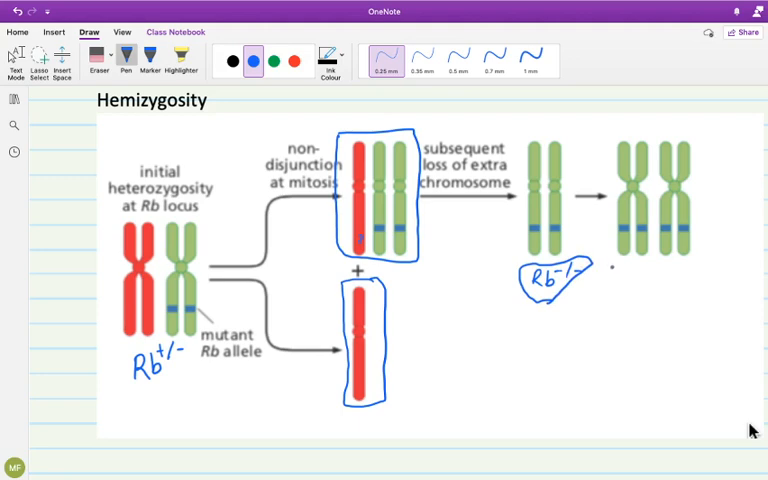
Circle the final chromosome pair and label it 'LOH' and 'Tumor' on the hemizygosity diagram.
{"action": "left_click_drag", "start_coordinate": [610, 270], "coordinate": [650, 270]}
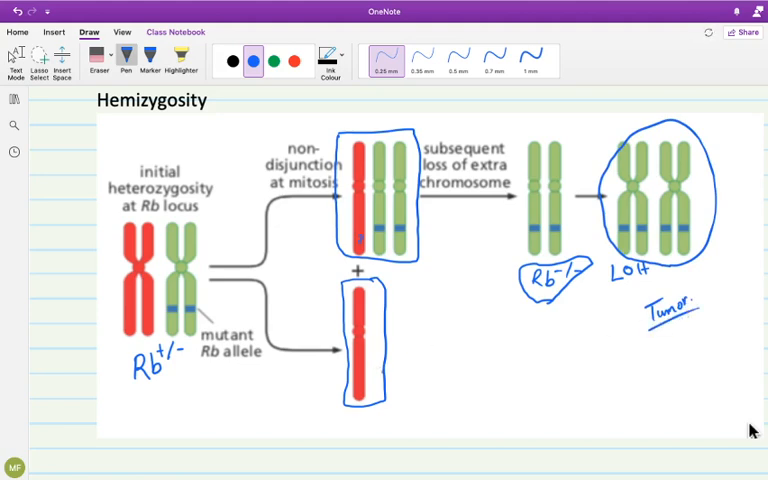
{"action": "left_click_drag", "start_coordinate": [390, 380], "coordinate": [424, 378]}
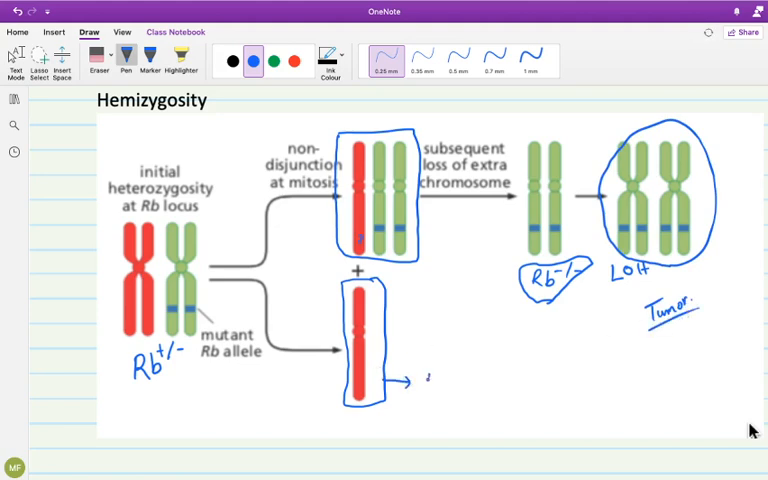
{"action": "type", "text": "Norm"}
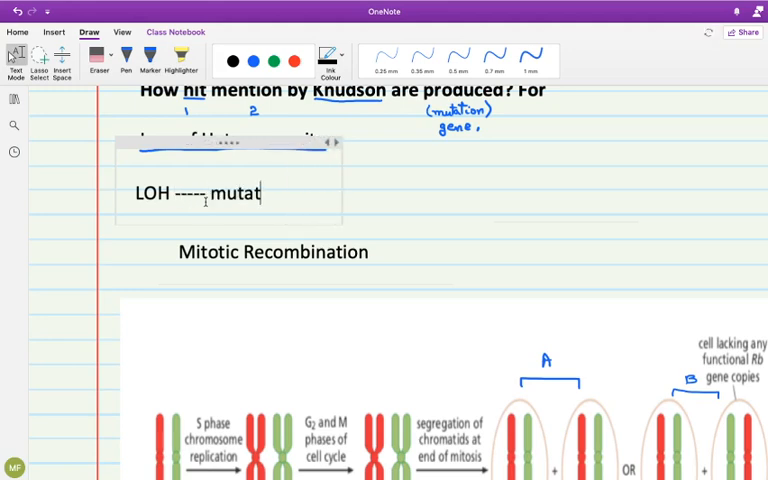
Complete the typed note to read 'LOH ---- mutated occur' and return to the Gene Conversion diagram.
{"action": "type", "text": "ed"}
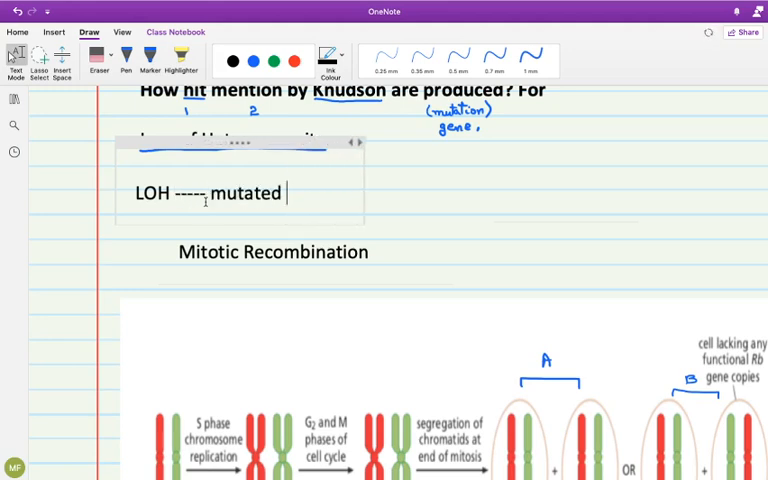
{"action": "type", "text": "occur"}
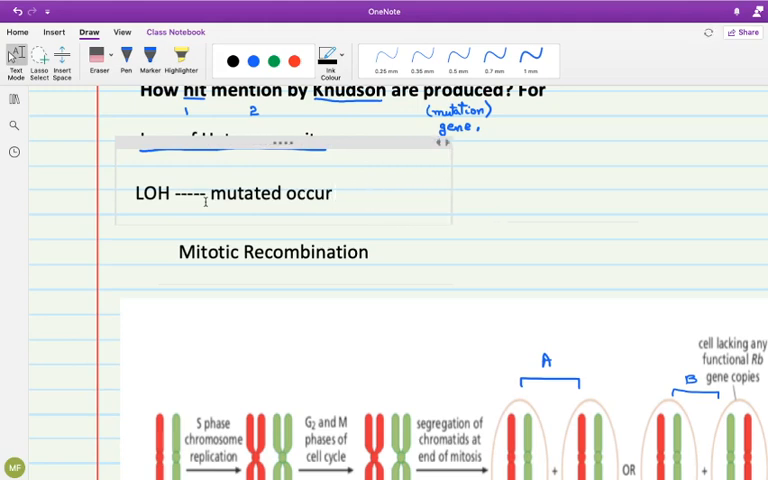
{"action": "scroll", "scroll_direction": "down", "scroll_amount": 3}
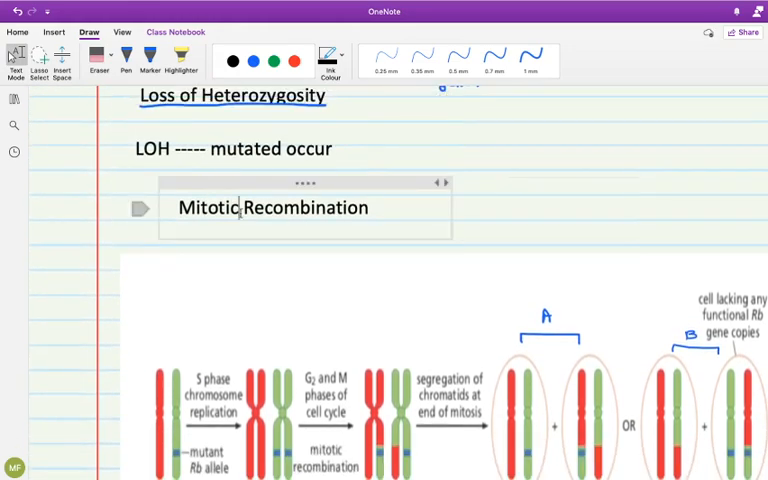
{"action": "scroll", "scroll_direction": "right", "scroll_amount": 3}
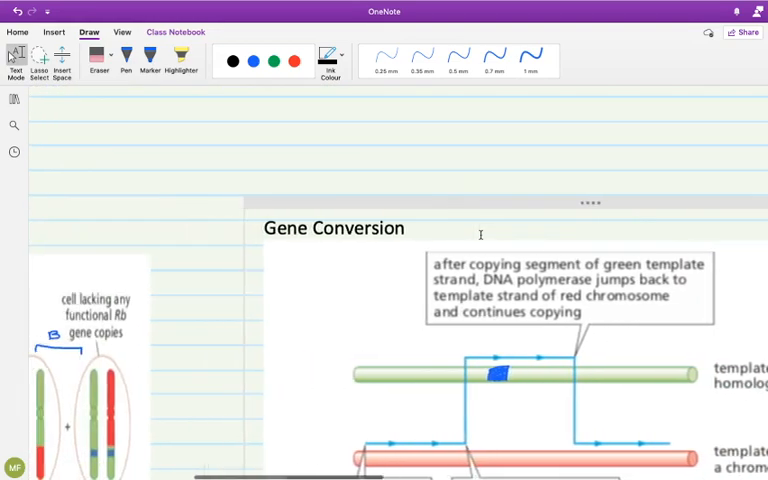
{"action": "scroll", "scroll_direction": "left", "scroll_amount": 3}
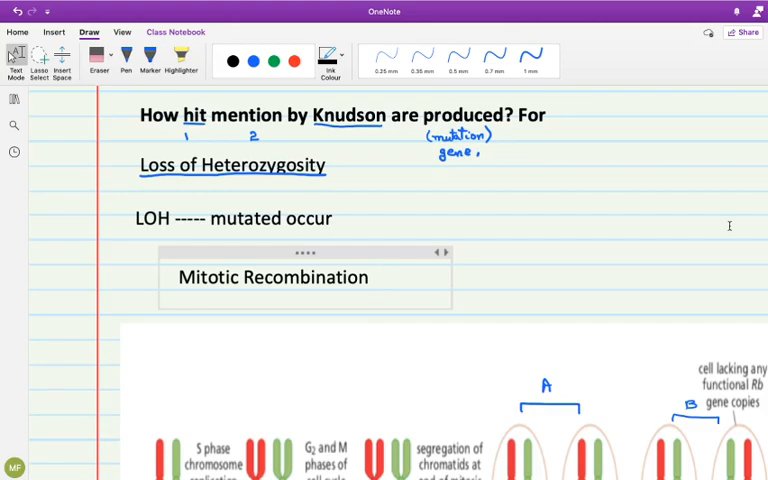
{"action": "scroll", "scroll_direction": "down", "scroll_amount": 3}
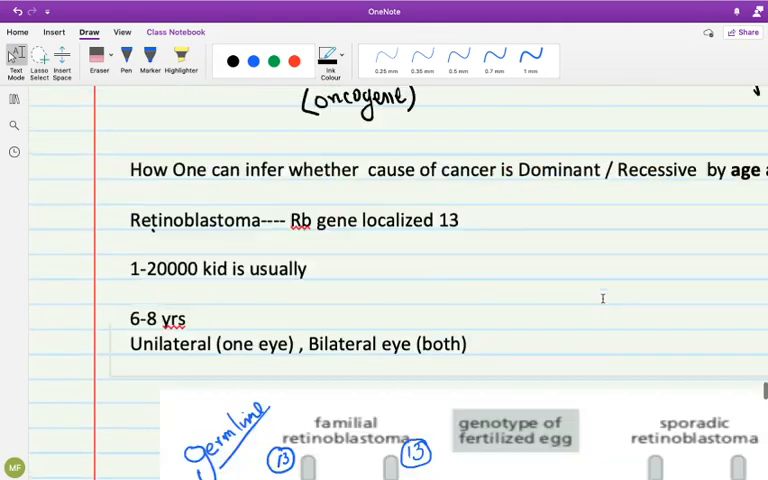
{"action": "scroll", "scroll_direction": "down", "scroll_amount": 3}
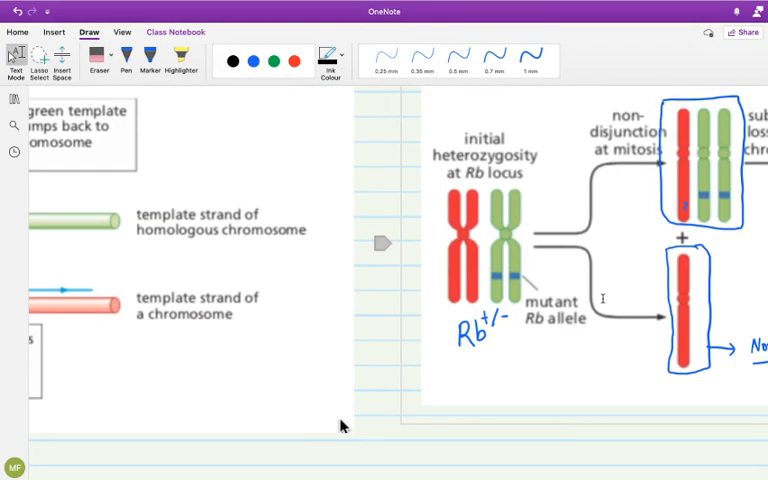
{"action": "scroll", "scroll_direction": "down", "scroll_amount": 3}
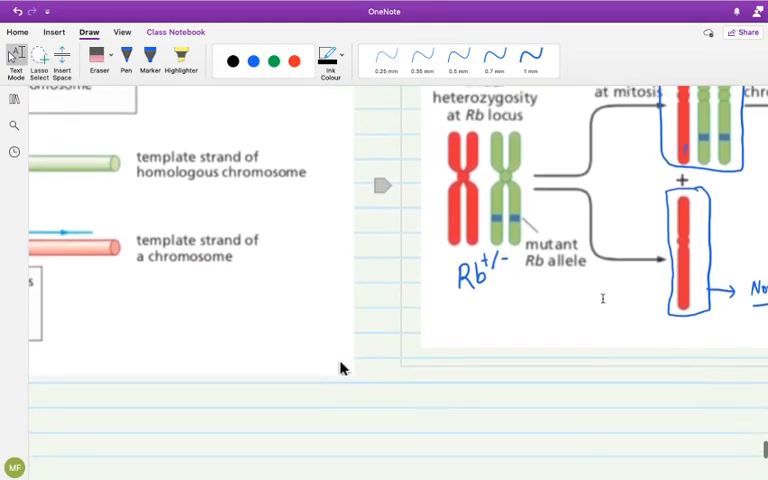